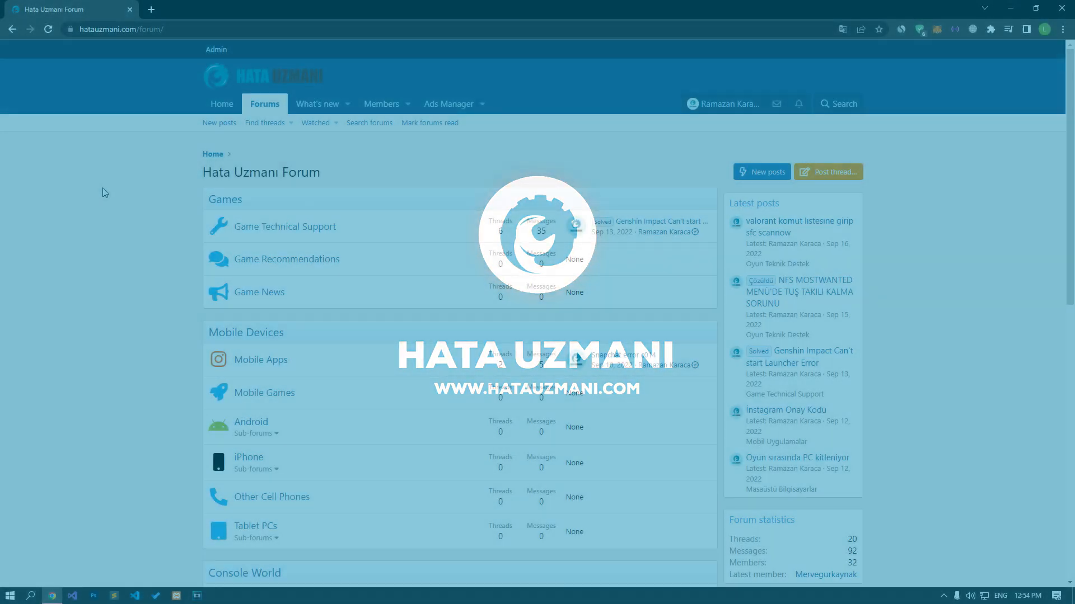
# - Scroll the forum home page and open the 'Post thread in…' category chooser
pyautogui.scroll(-3)
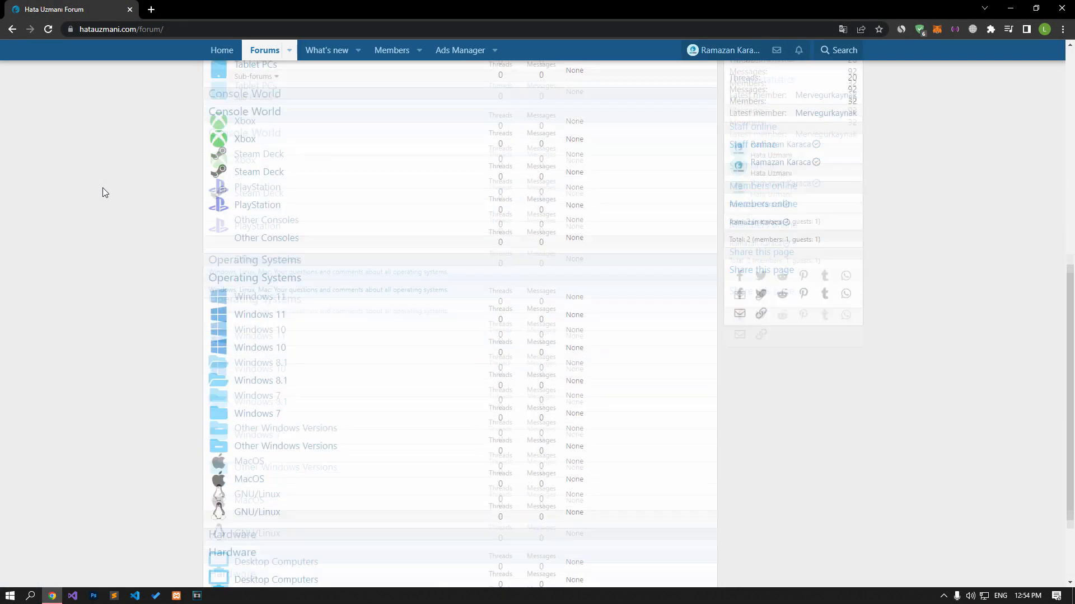
pyautogui.scroll(3)
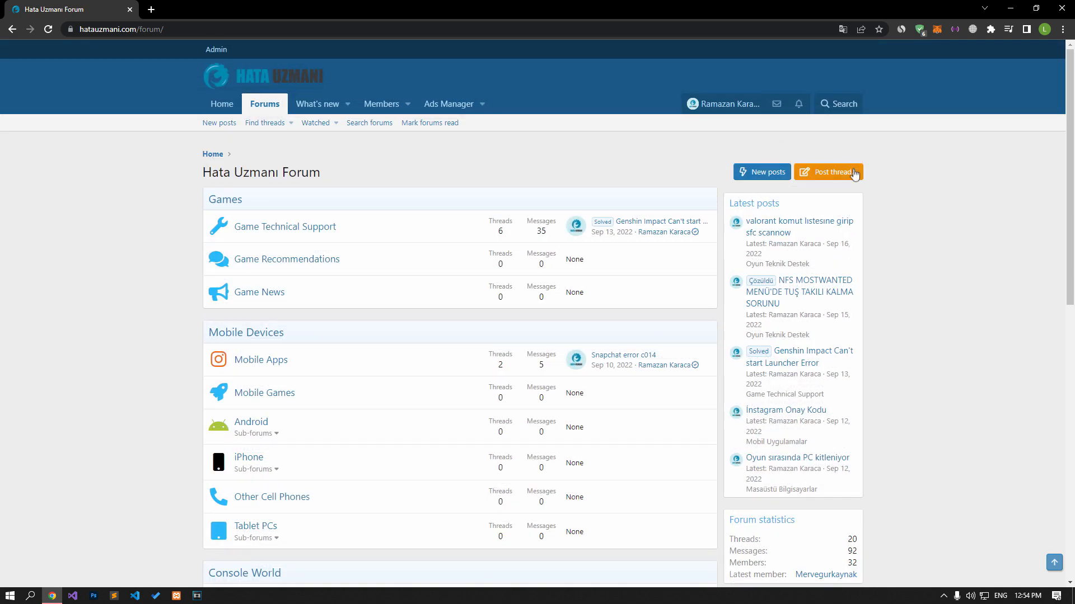
pyautogui.click(830, 172)
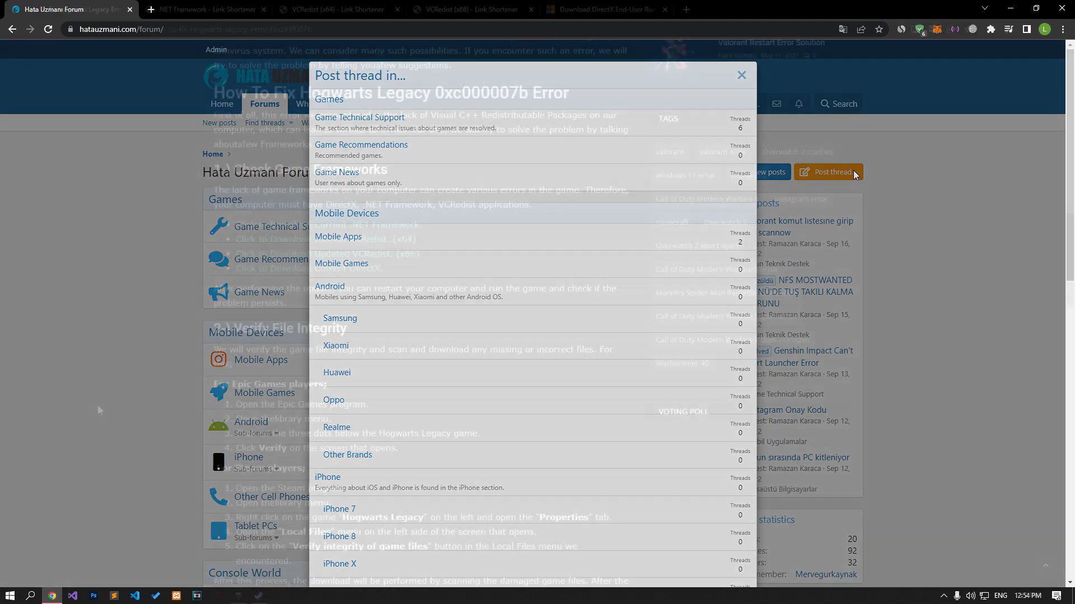
# - Download the .NET Framework and VCRedist x64 and x86 installers, then reach the DirectX page
pyautogui.click(742, 75)
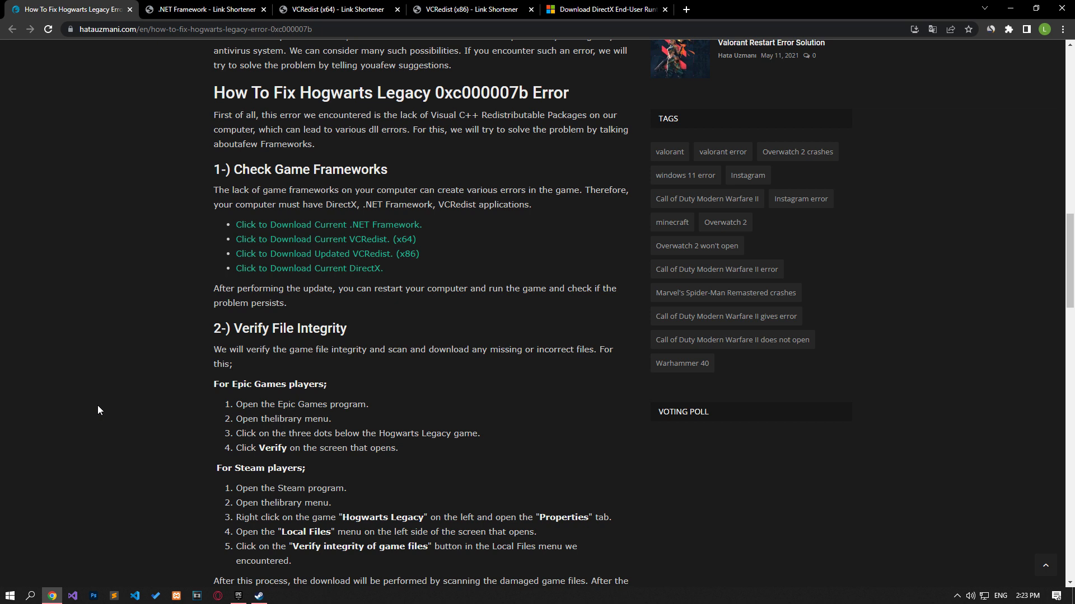
pyautogui.moveTo(312, 298)
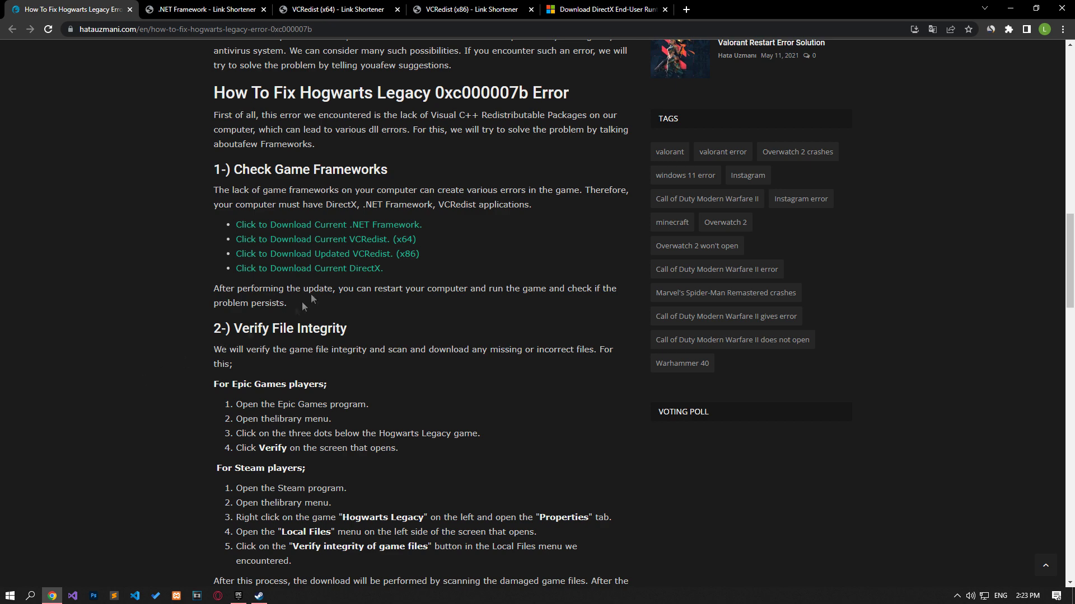
pyautogui.click(205, 10)
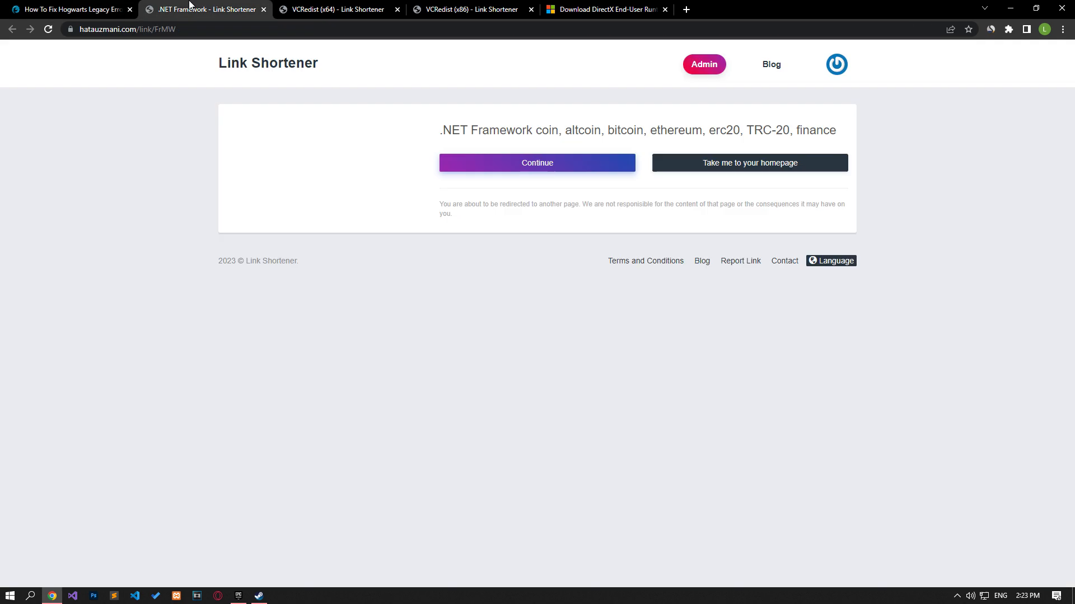
pyautogui.click(336, 10)
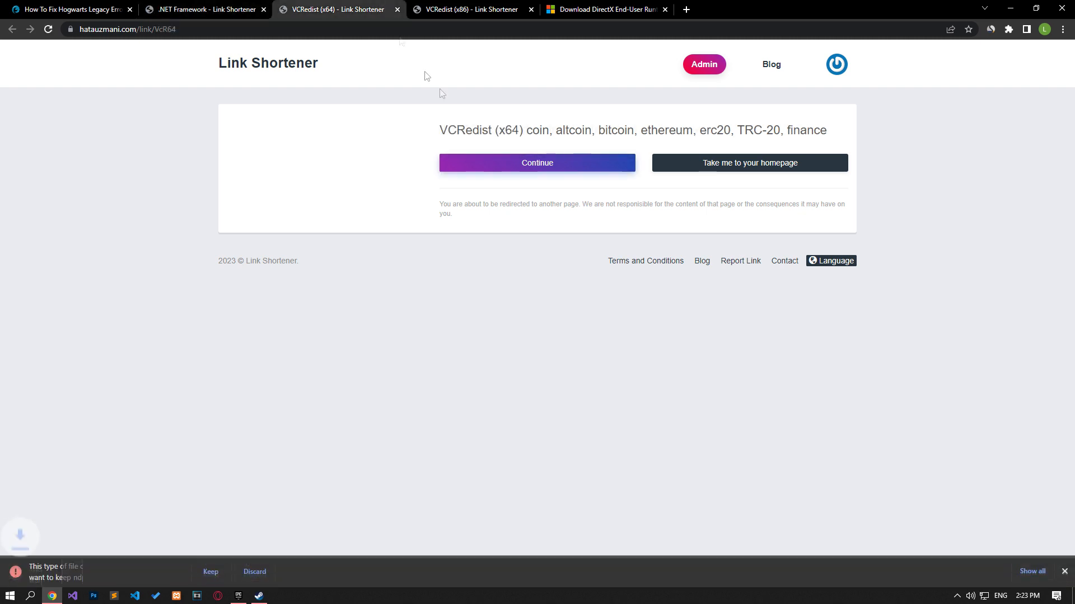
pyautogui.click(470, 10)
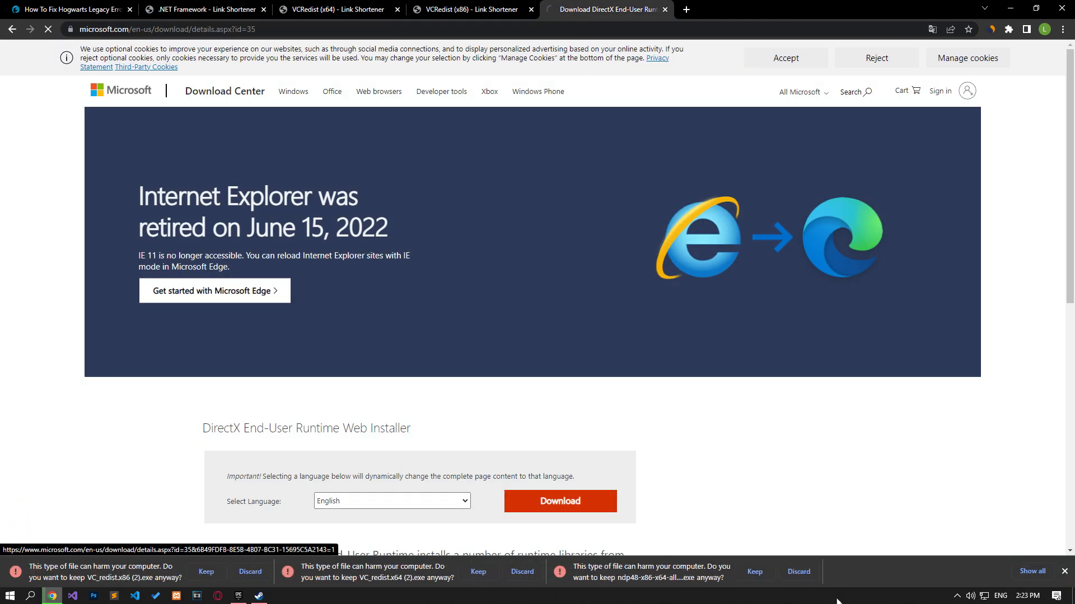
# - Download and run dxwebsetup, accepting the license, skipping Bing Bar, and finishing setup
pyautogui.click(560, 500)
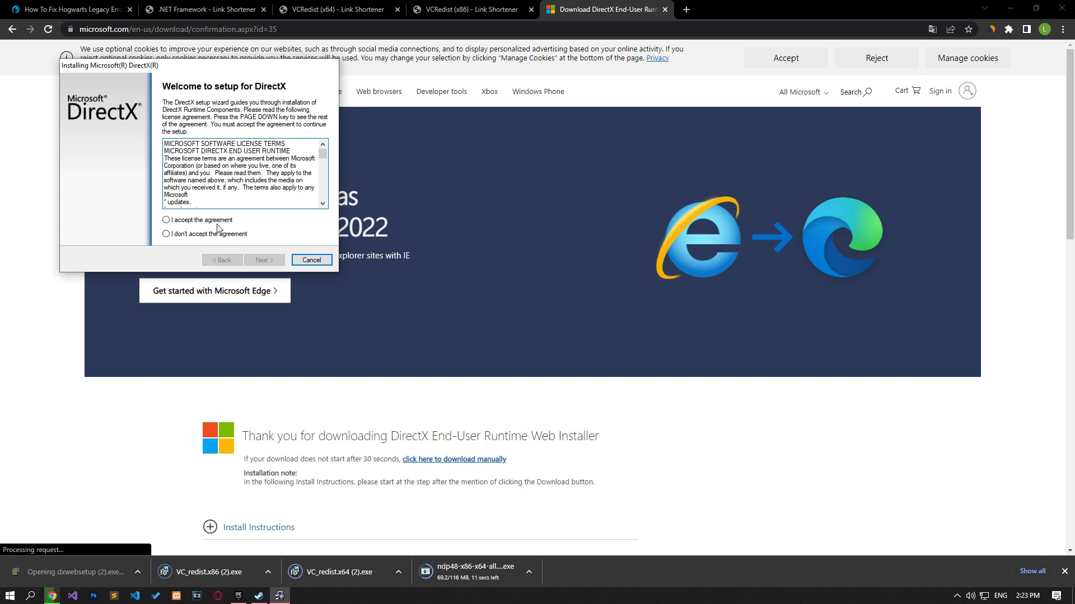
pyautogui.click(264, 260)
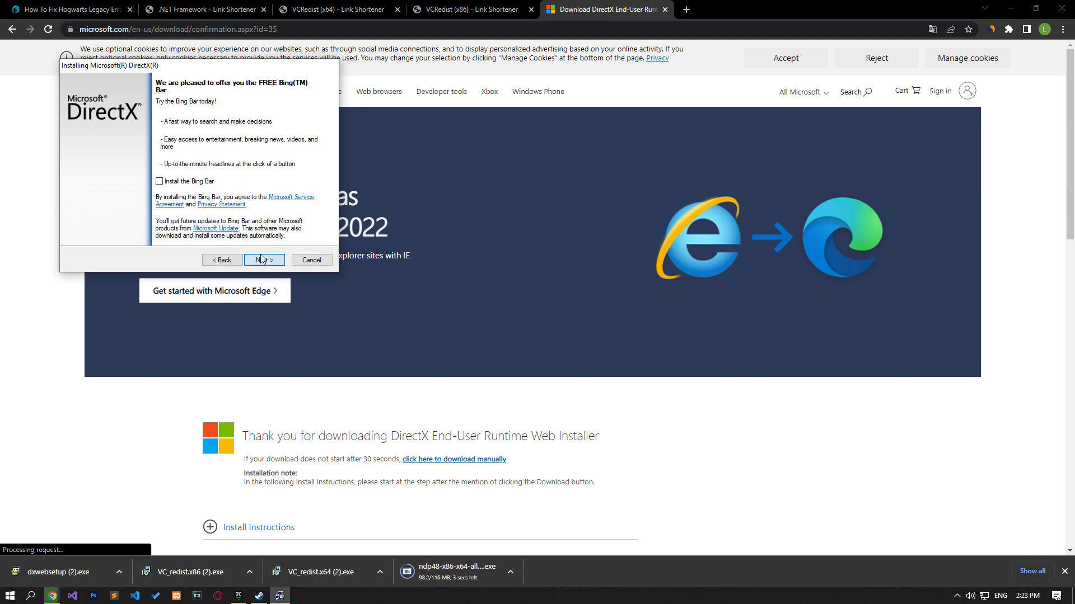
pyautogui.click(263, 259)
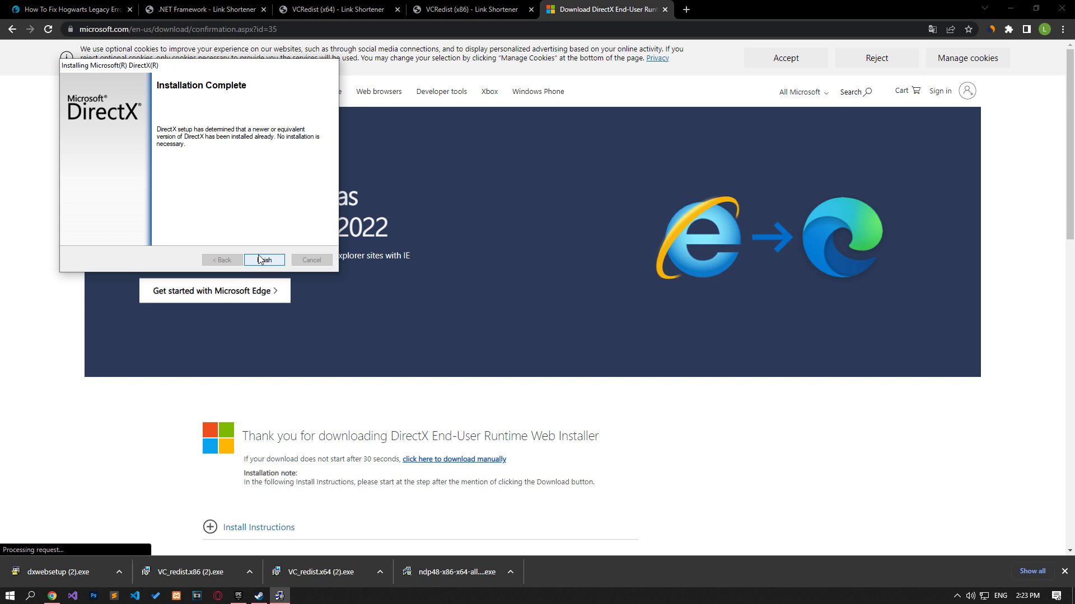
pyautogui.click(264, 259)
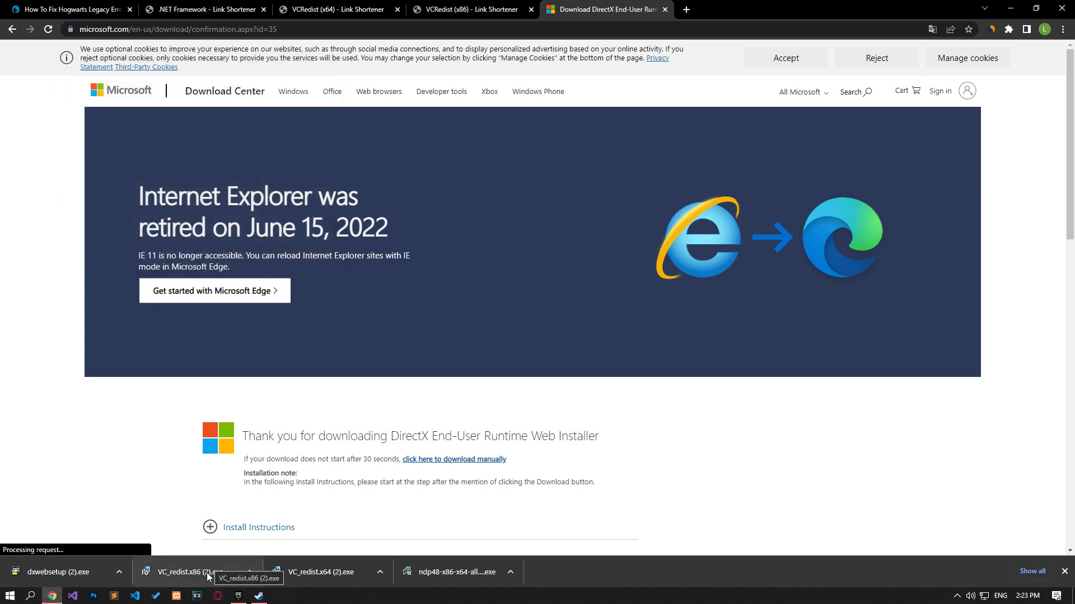
# - Run the VC_redist x86 and x64 installers, closing the already-installed x64 setup
pyautogui.click(190, 572)
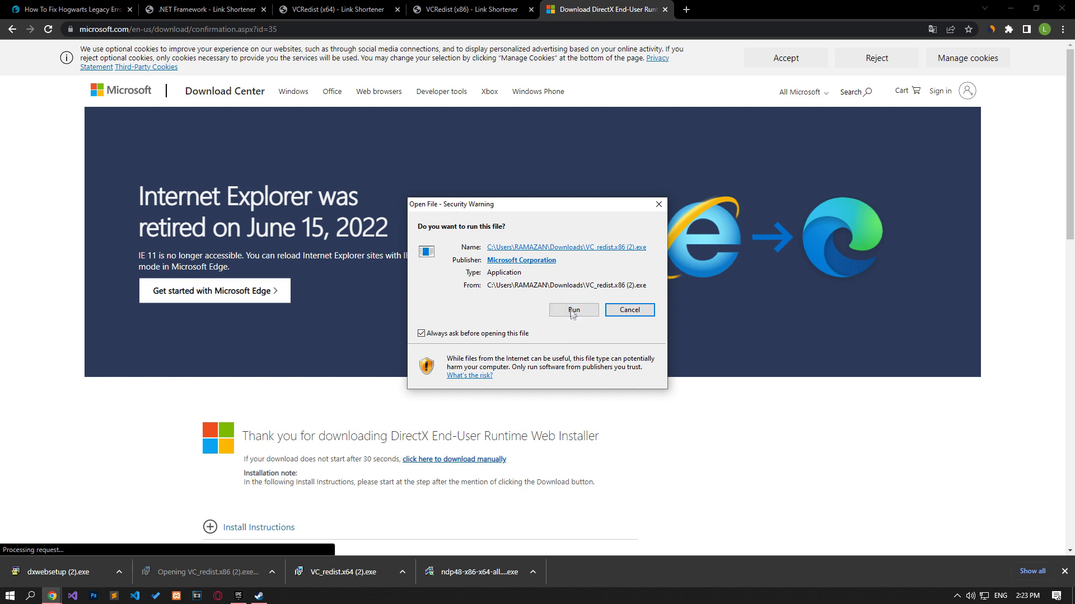
pyautogui.click(573, 310)
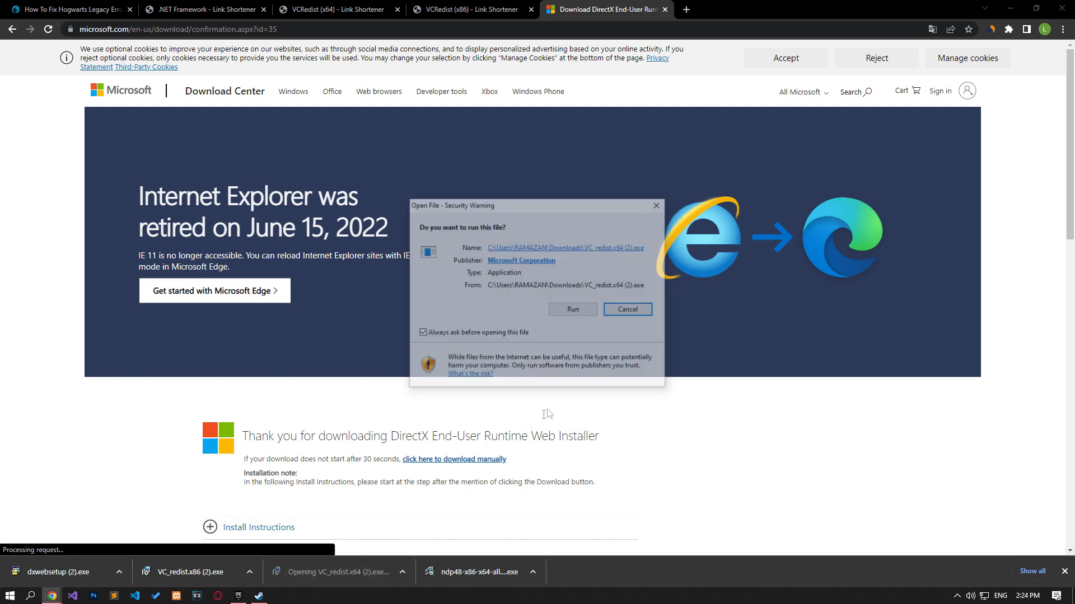
pyautogui.click(573, 309)
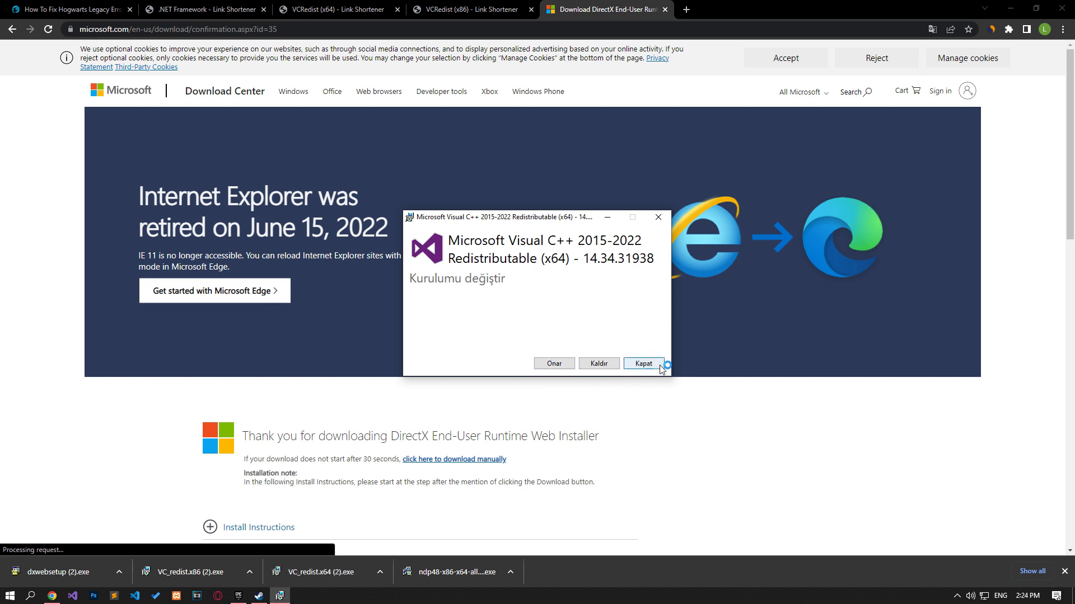
pyautogui.click(643, 363)
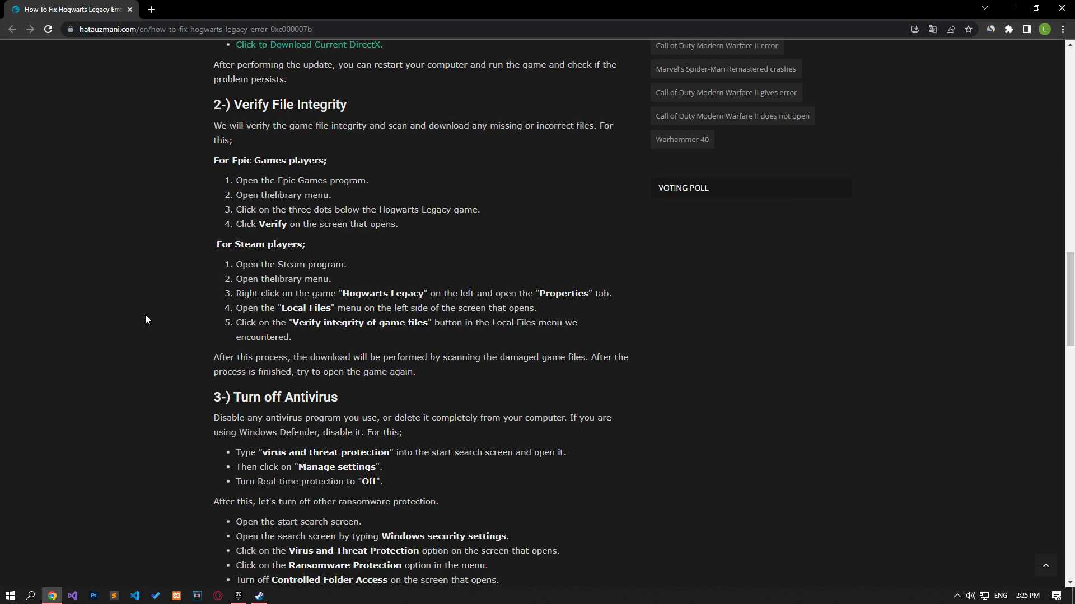
pyautogui.moveTo(164, 402)
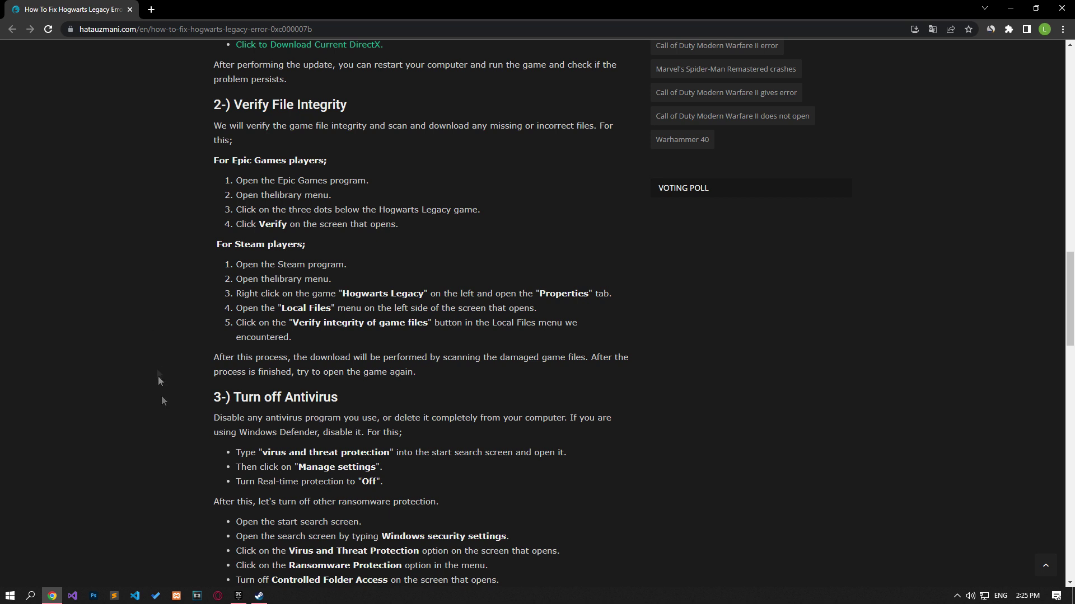
# - Open the game library and a game's management settings
pyautogui.click(237, 596)
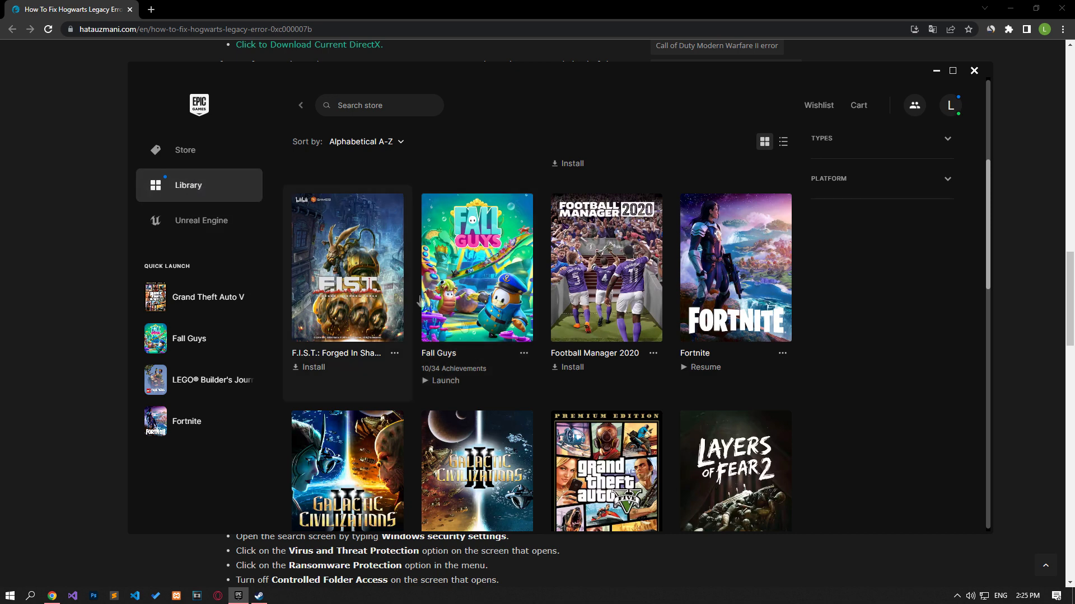
pyautogui.click(524, 353)
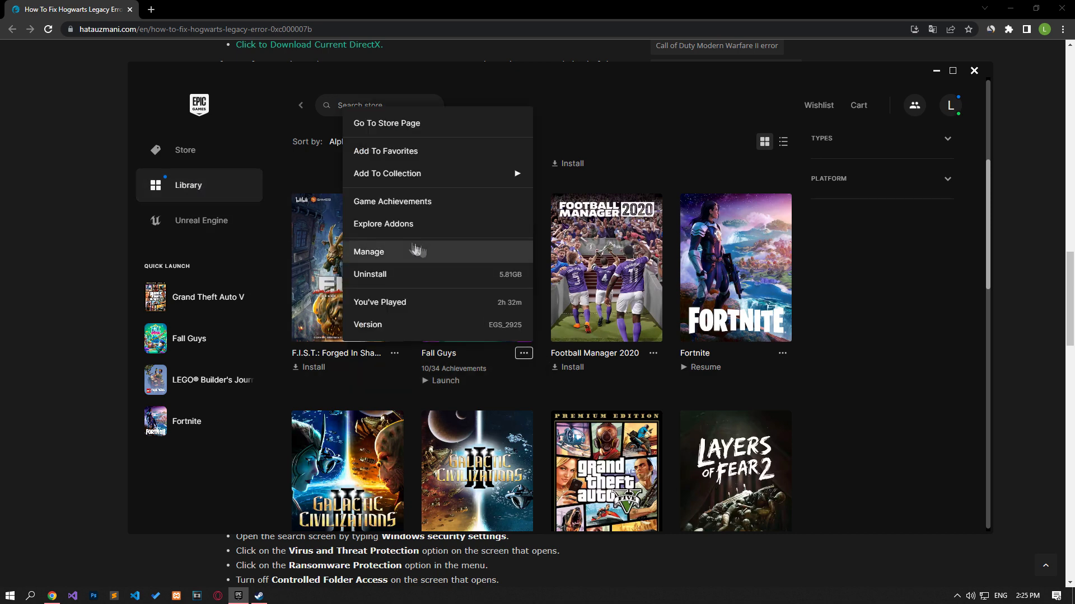
pyautogui.click(368, 252)
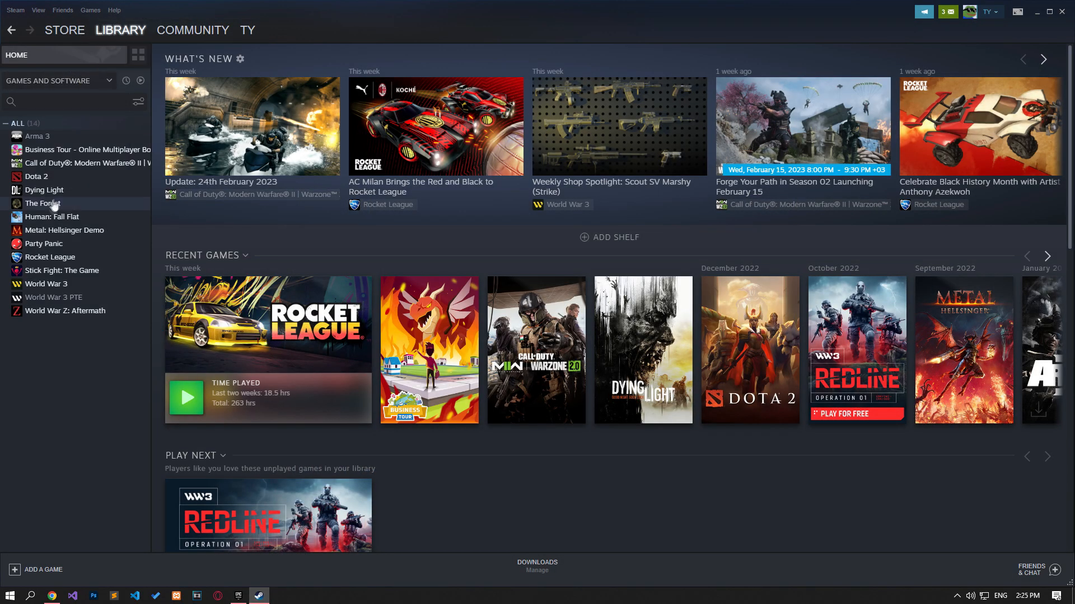
# - Open Properties for the game from the Steam Library list
pyautogui.rightClick(45, 190)
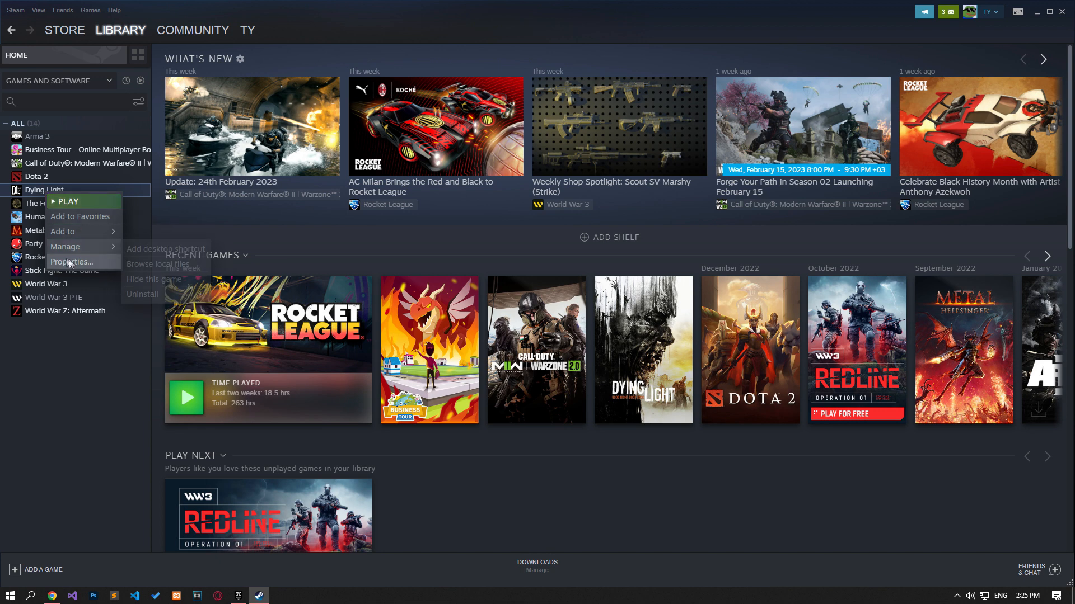
pyautogui.click(70, 261)
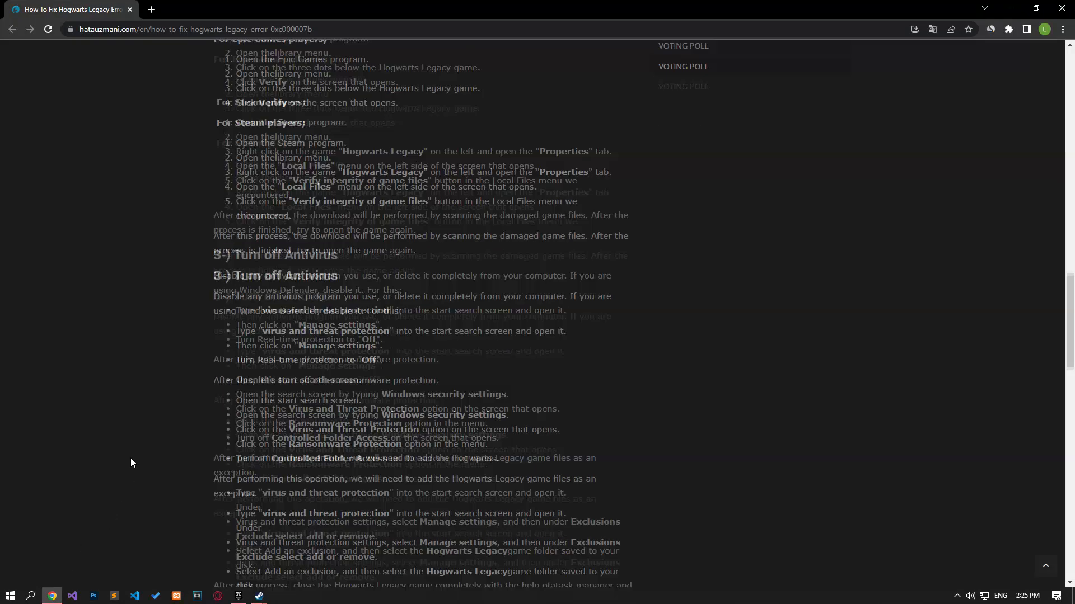
# - Scroll the guide down to the '3-) Turn off Antivirus' section
pyautogui.scroll(-3)
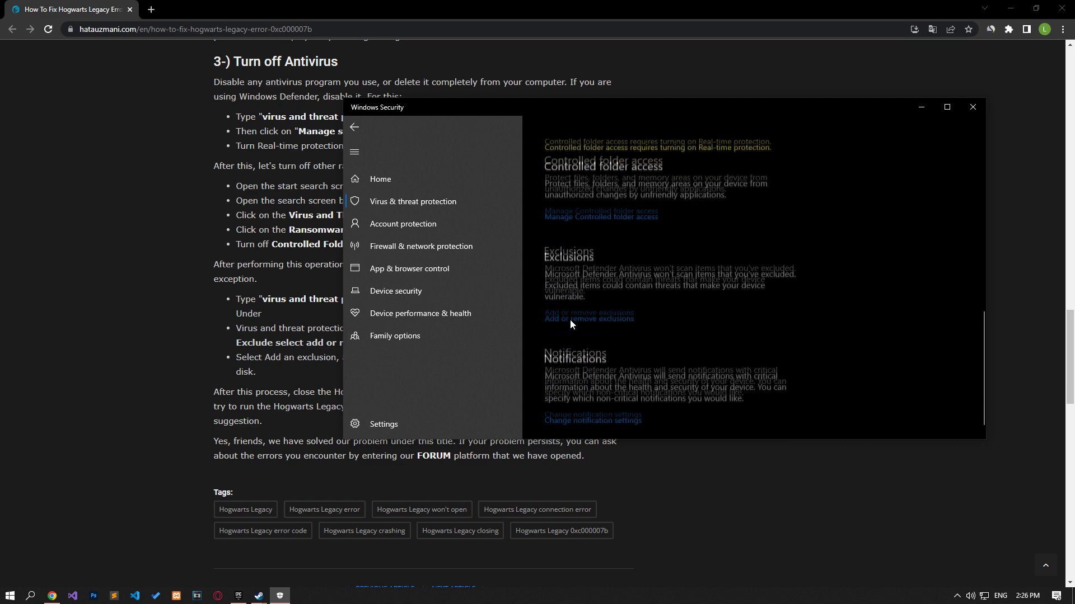
# - Add steamapps\common\Hogwarts Legacy as a folder exclusion, then close Windows Security
pyautogui.click(588, 318)
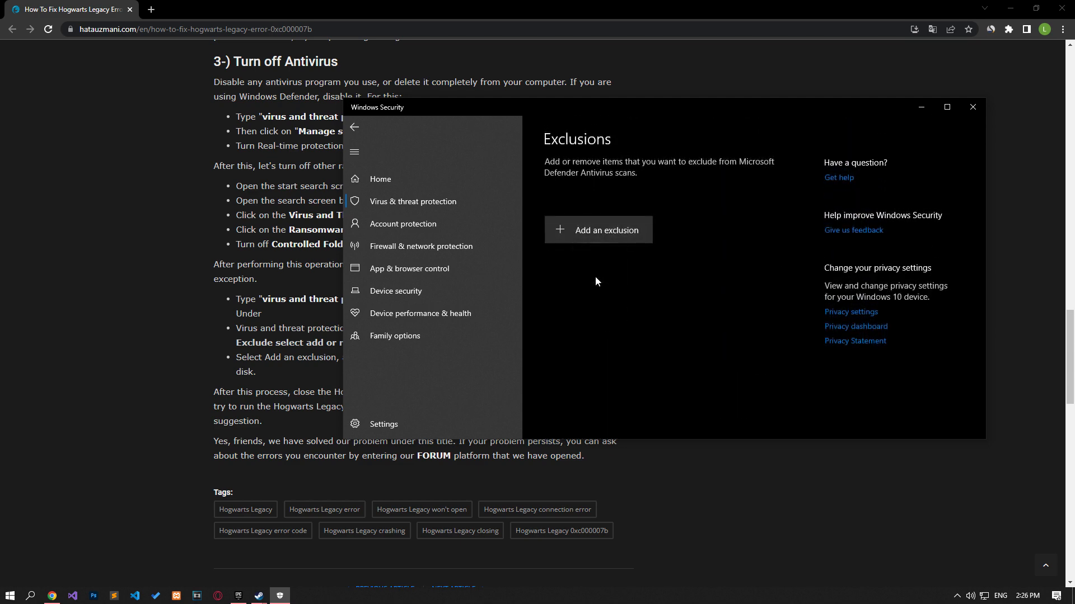
pyautogui.click(598, 230)
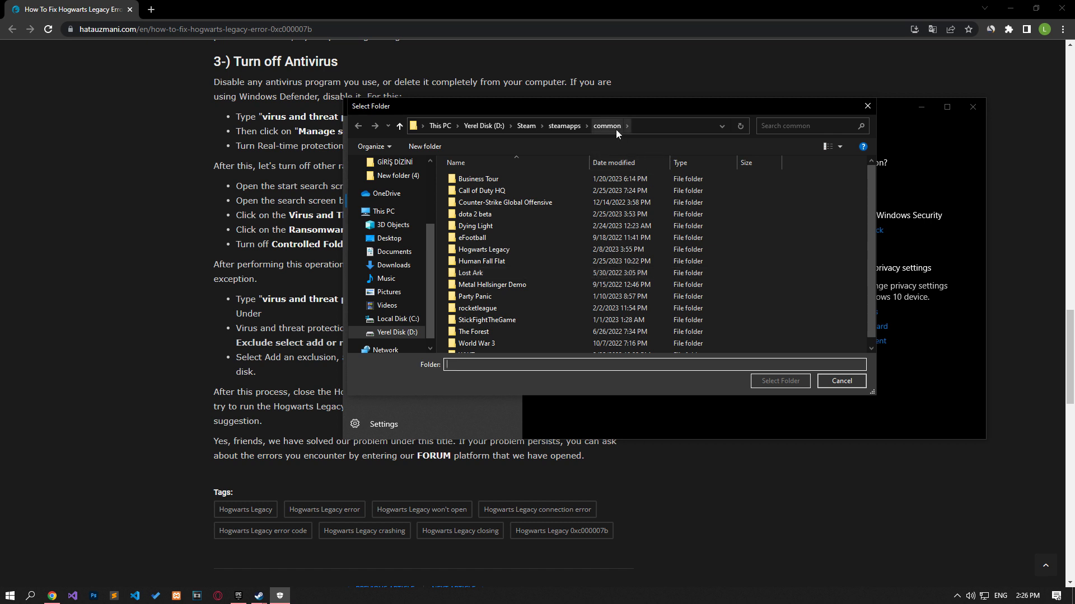
pyautogui.click(483, 249)
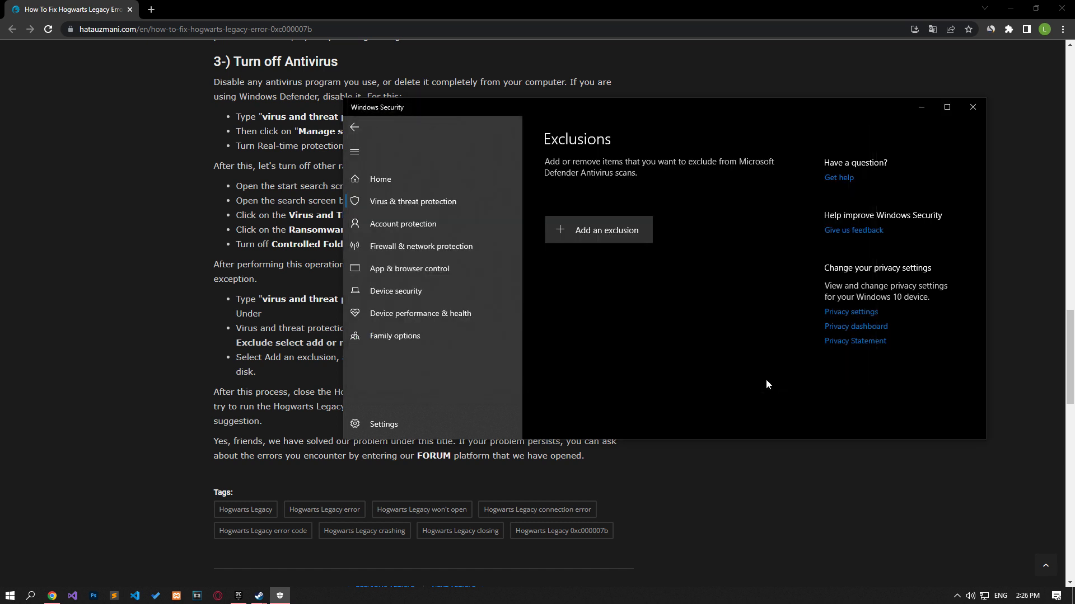
pyautogui.click(598, 230)
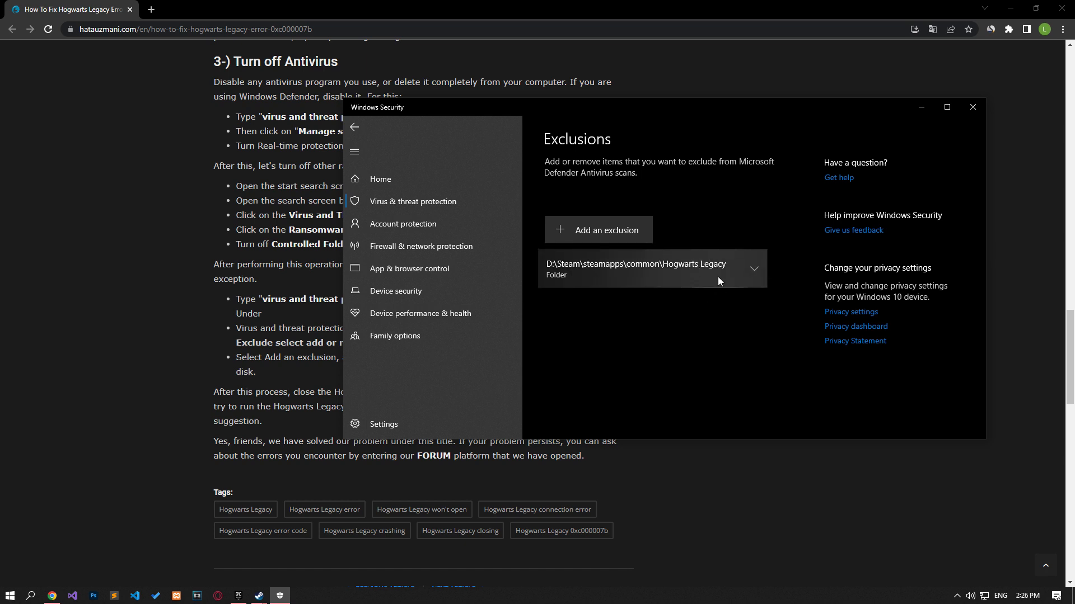
pyautogui.click(973, 106)
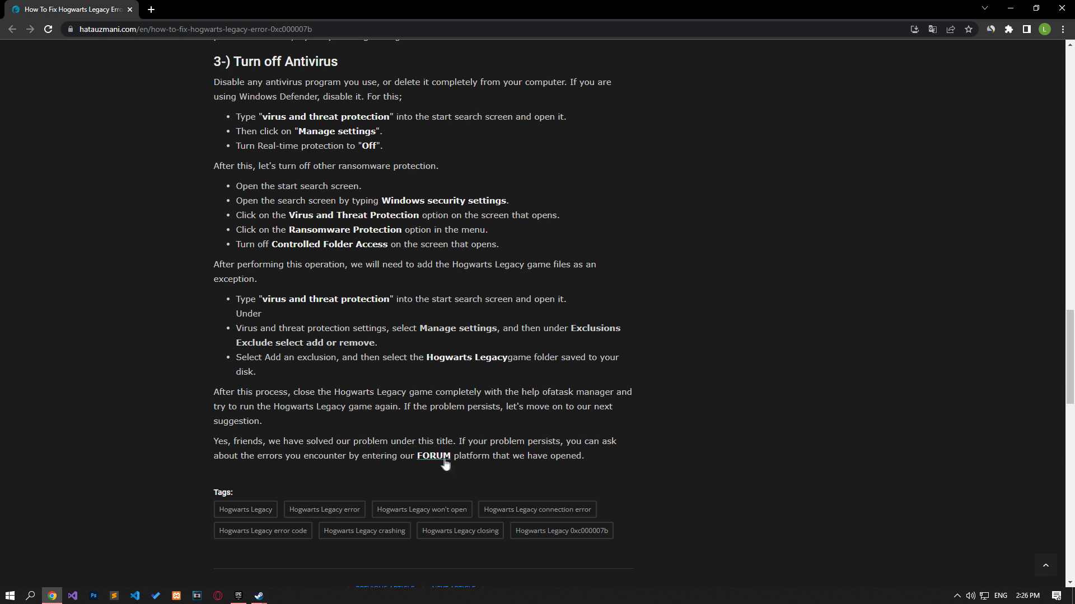
# - Open the article's FORUM link in a new tab and bring up Post thread
pyautogui.click(434, 455)
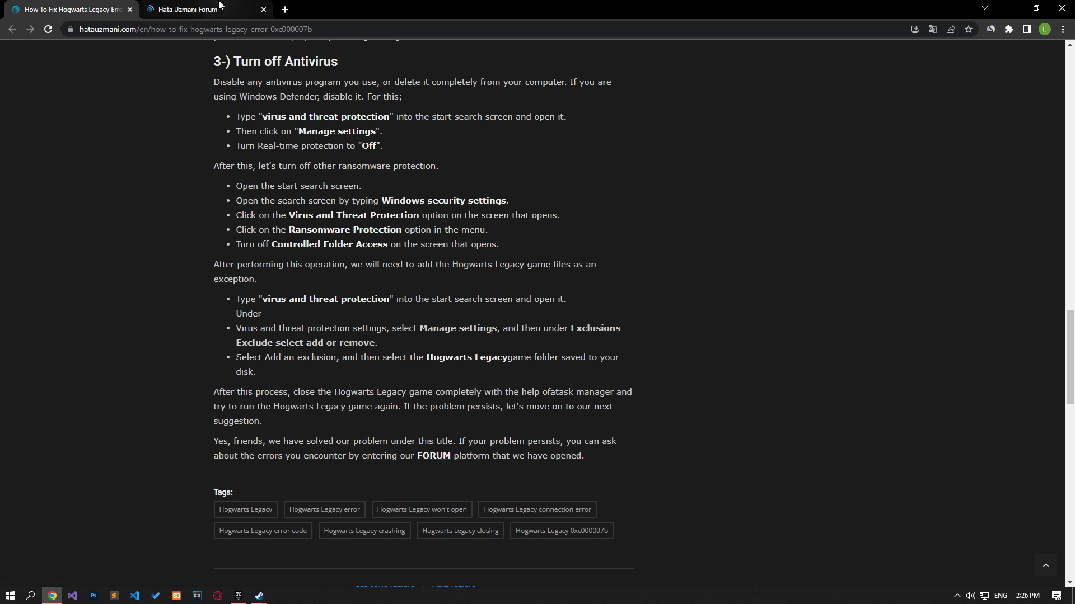
pyautogui.click(196, 9)
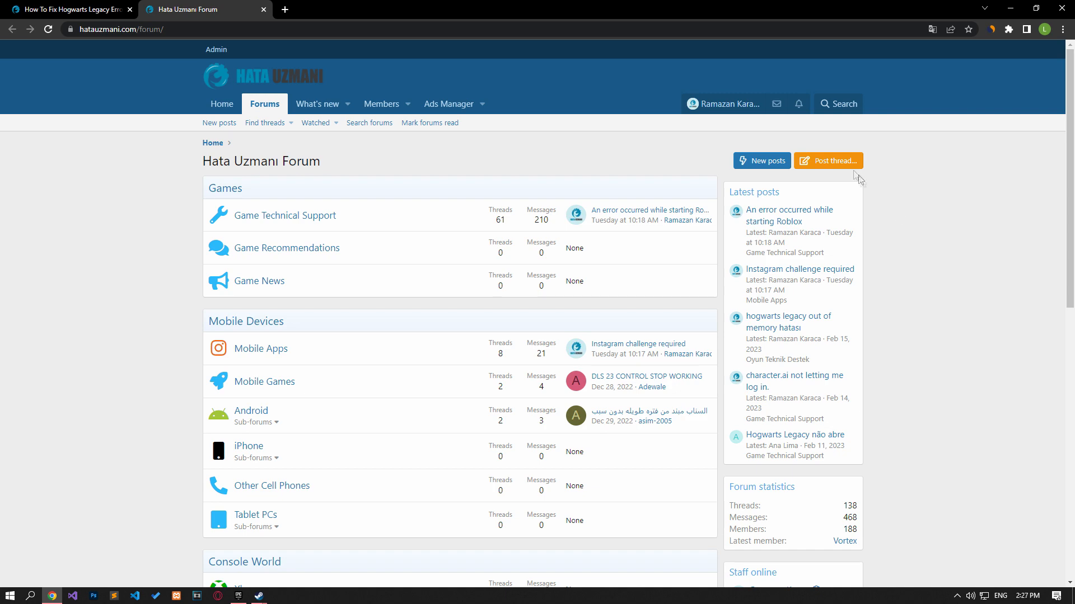
pyautogui.click(833, 161)
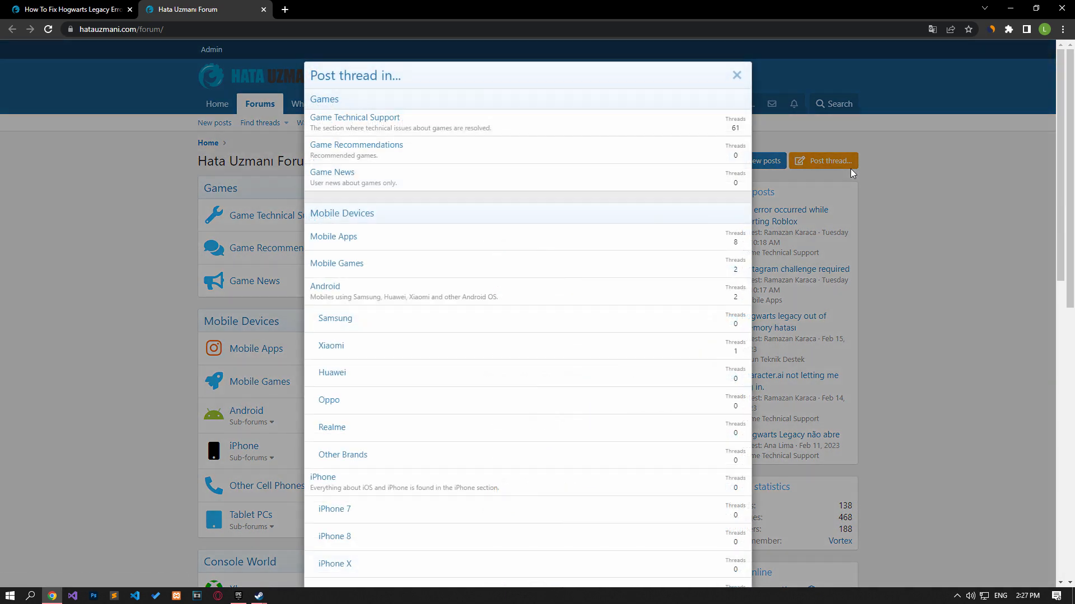